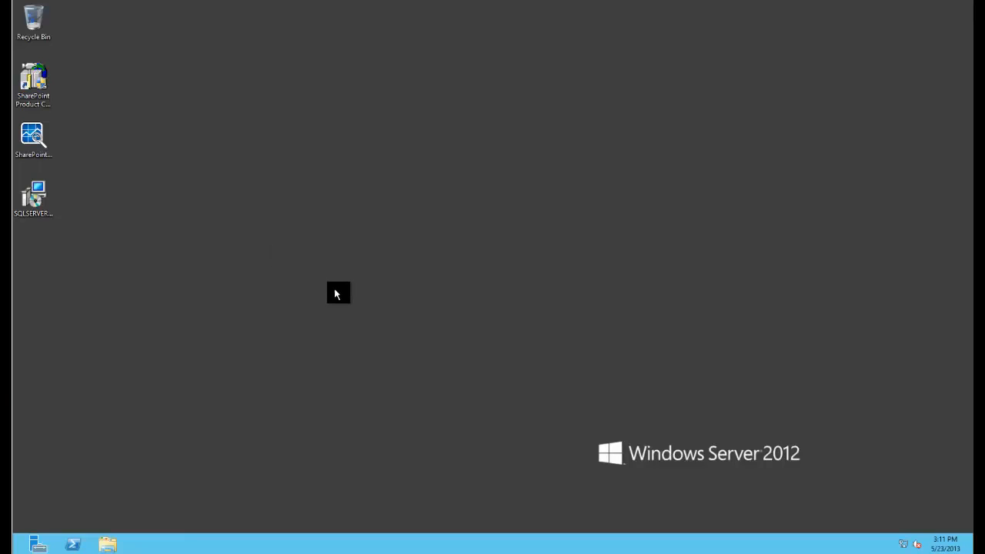
Launch SQL Server setup from the D: SQLServer DVD and approve the User Account Control prompt
{"action": "left_click", "coordinate": [107, 545]}
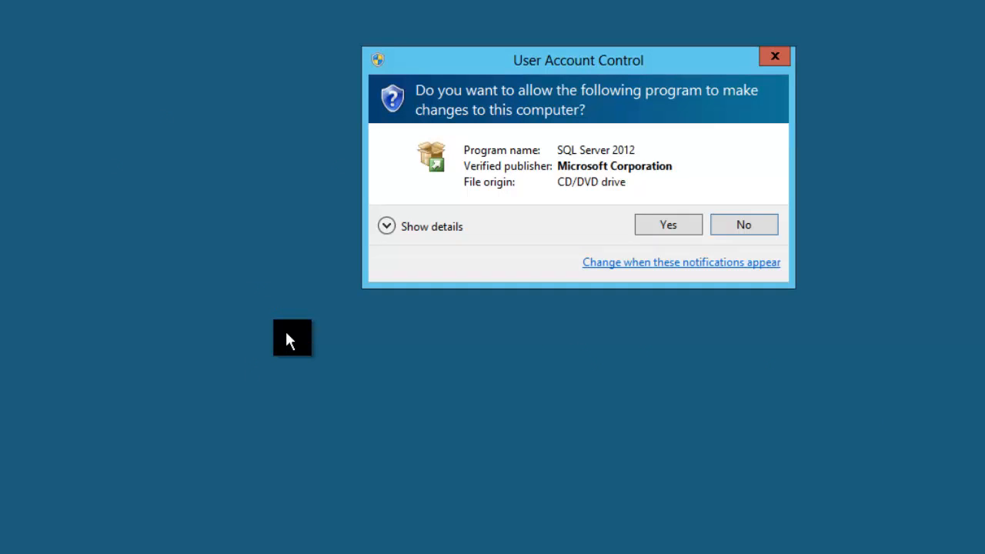
{"action": "left_click", "coordinate": [668, 225]}
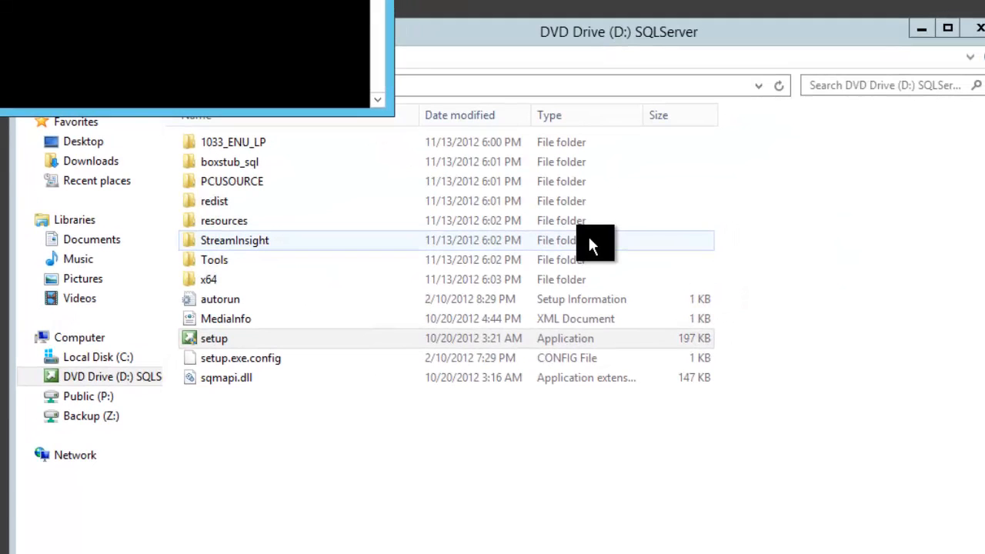
{"action": "double_click", "coordinate": [214, 338]}
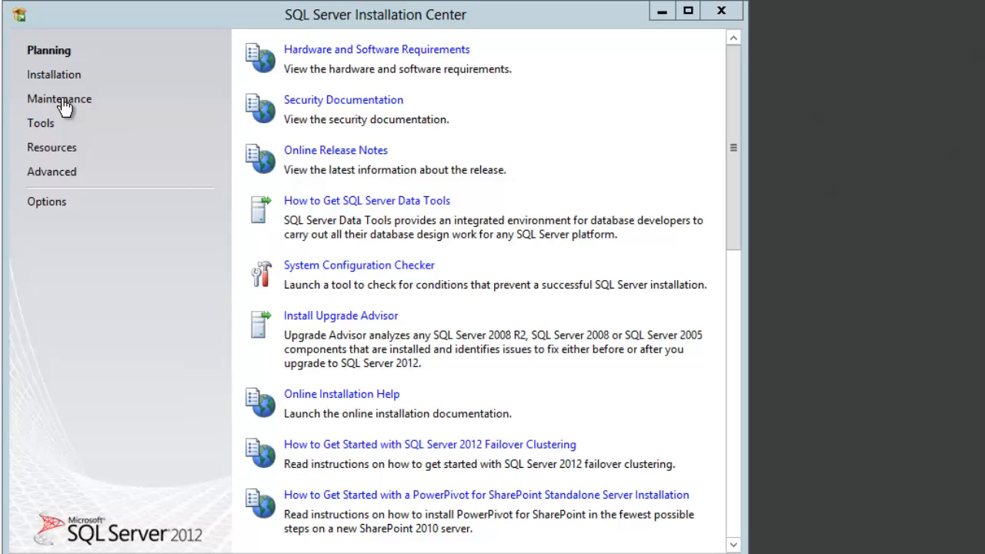
Start a new stand-alone SQL Server installation and confirm the eight passed Setup Support Rules
{"action": "left_click", "coordinate": [54, 74]}
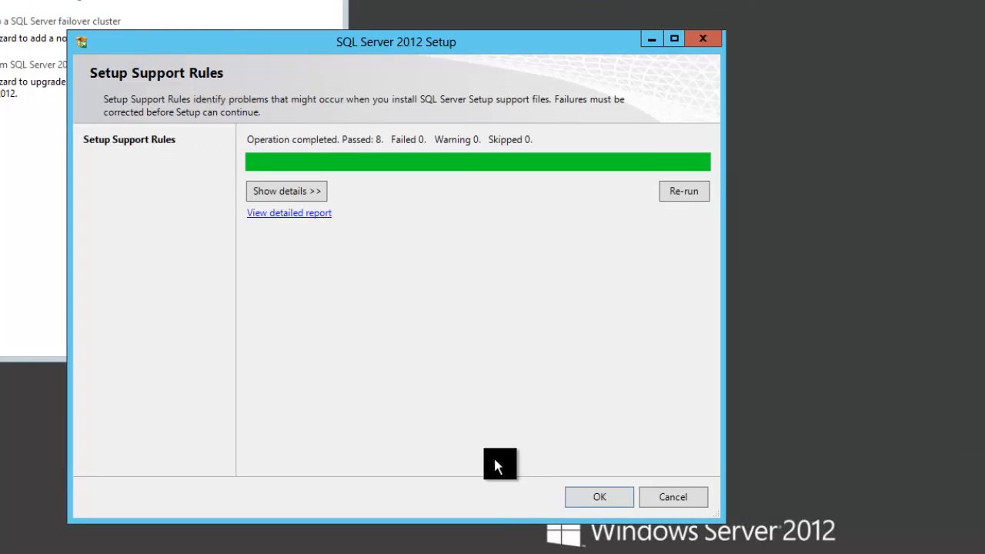
{"action": "left_click", "coordinate": [601, 497]}
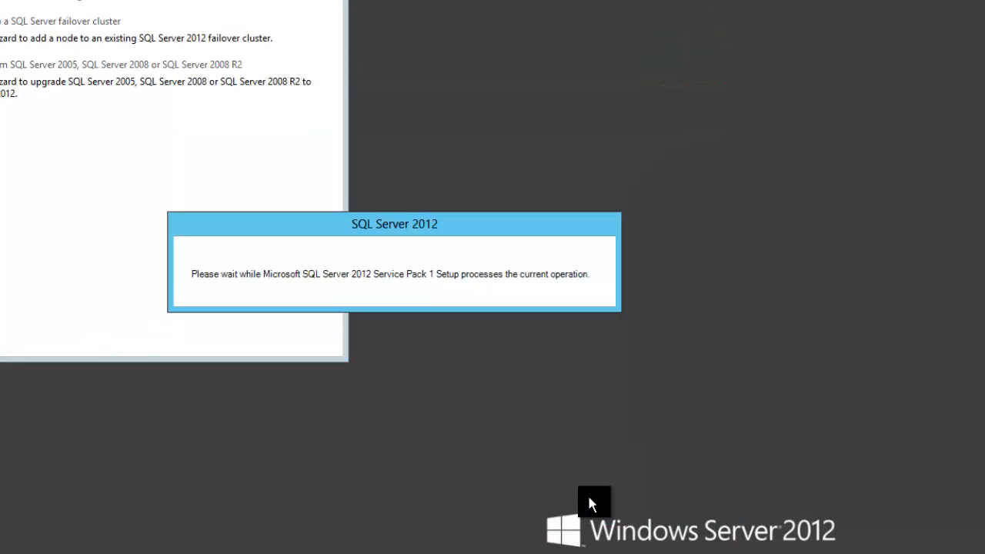
{"action": "mouse_move", "coordinate": [592, 489]}
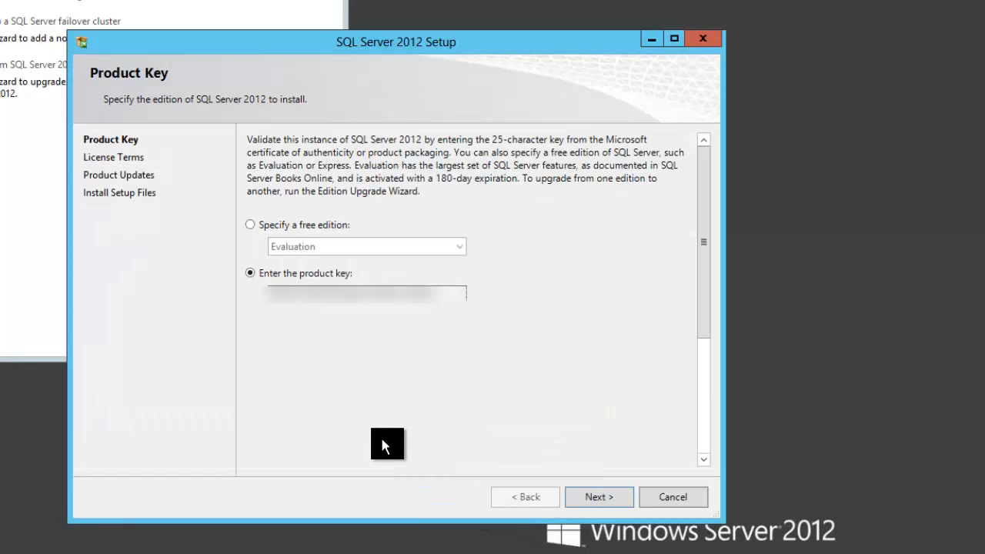
{"action": "mouse_move", "coordinate": [616, 508]}
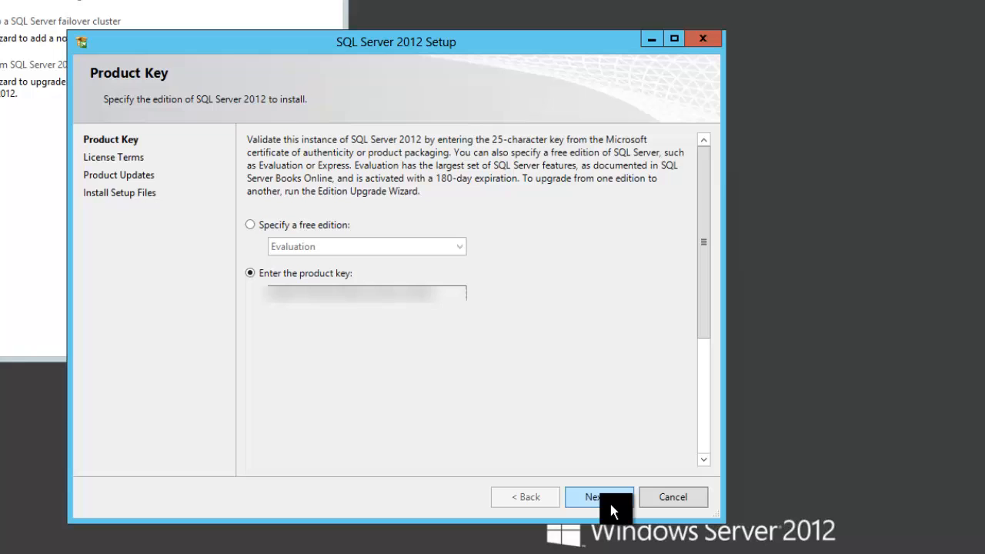
Keep the product key, accept the license terms and opt in to feature usage data, reaching Product Updates
{"action": "left_click", "coordinate": [599, 496]}
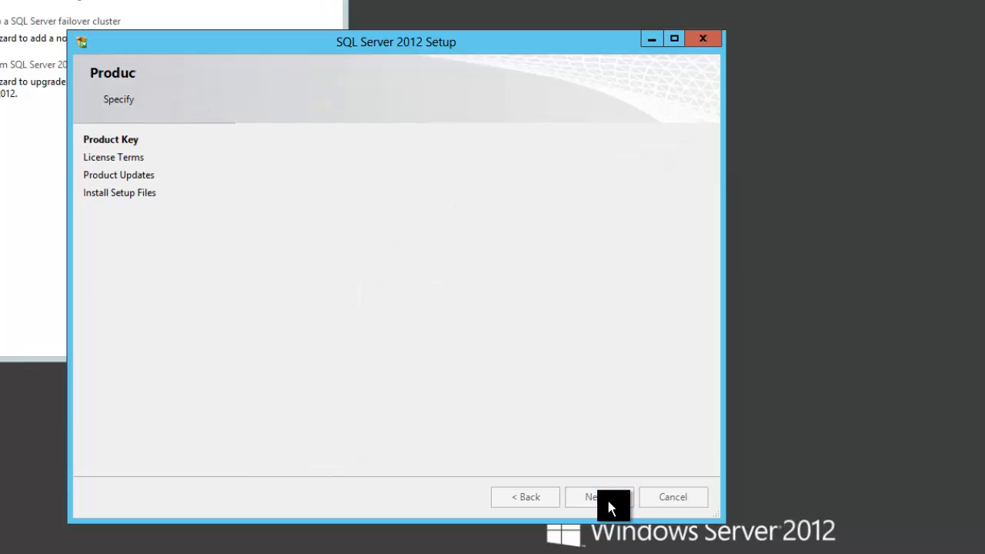
{"action": "left_click", "coordinate": [600, 497]}
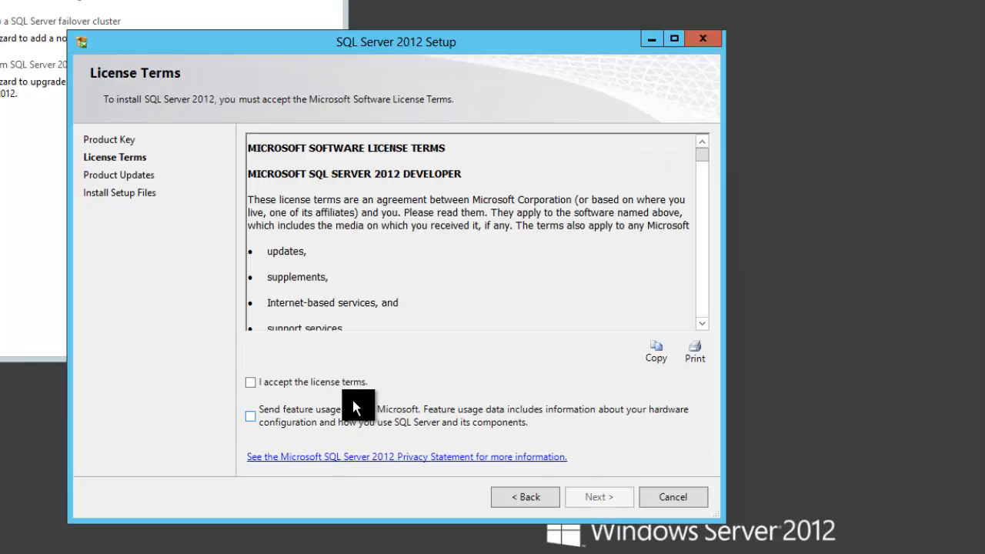
{"action": "left_click", "coordinate": [249, 403]}
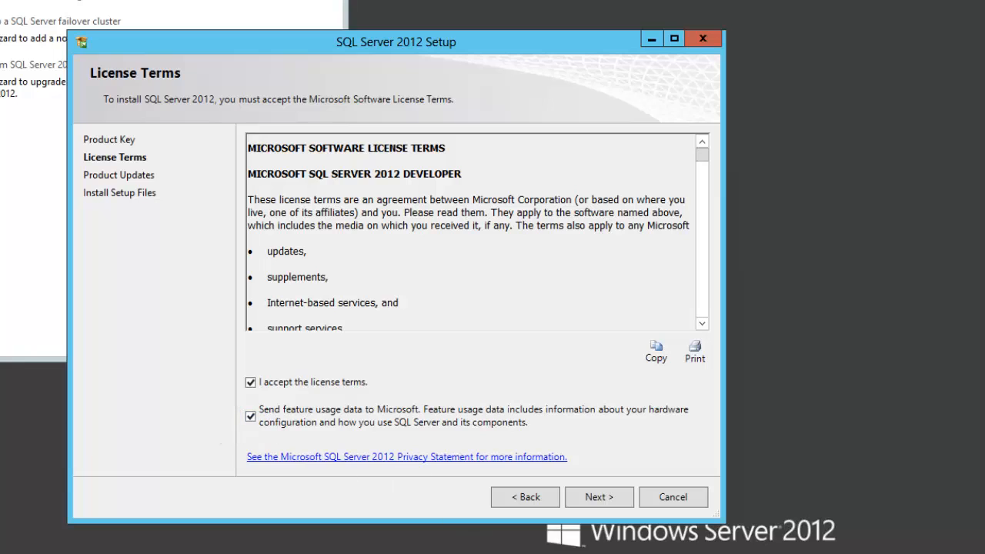
{"action": "left_click", "coordinate": [598, 497]}
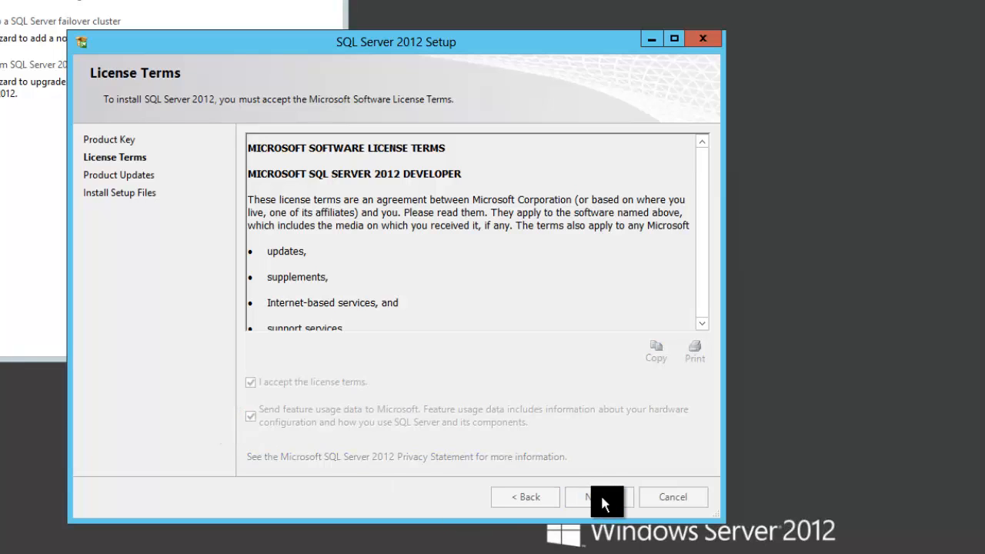
{"action": "left_click", "coordinate": [599, 497]}
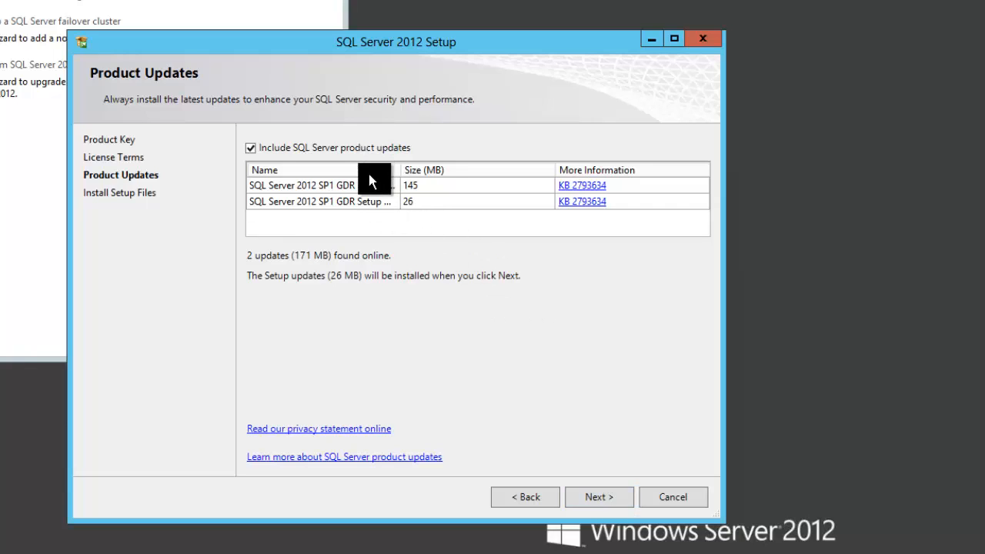
{"action": "mouse_move", "coordinate": [439, 292]}
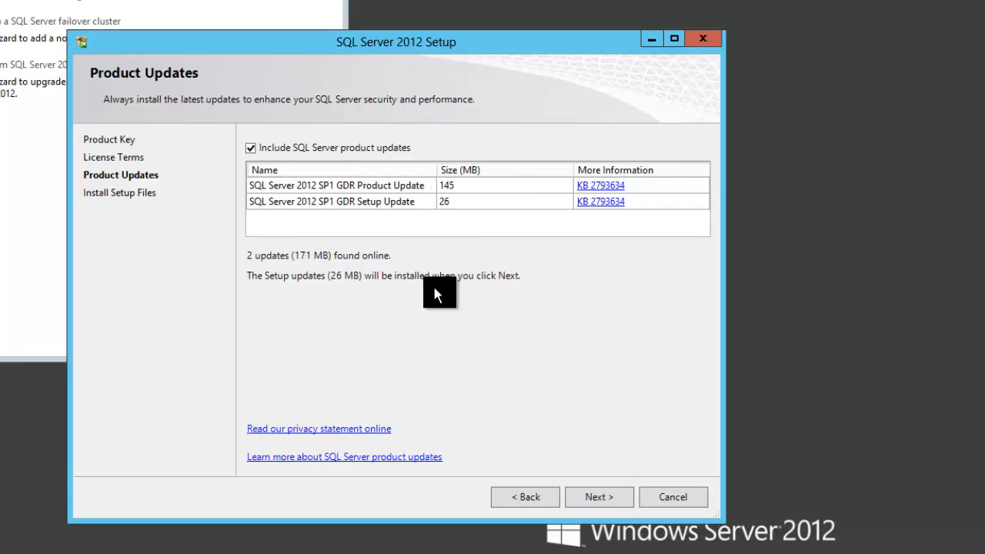
{"action": "mouse_move", "coordinate": [508, 536]}
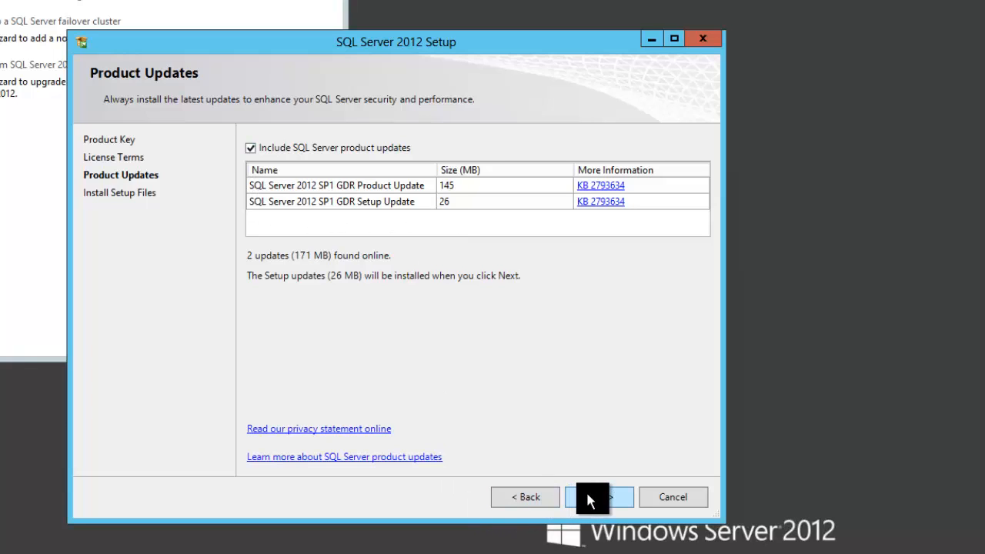
Include the two SP1 GDR product updates and let the Setup Support Rules check run
{"action": "left_click", "coordinate": [599, 497]}
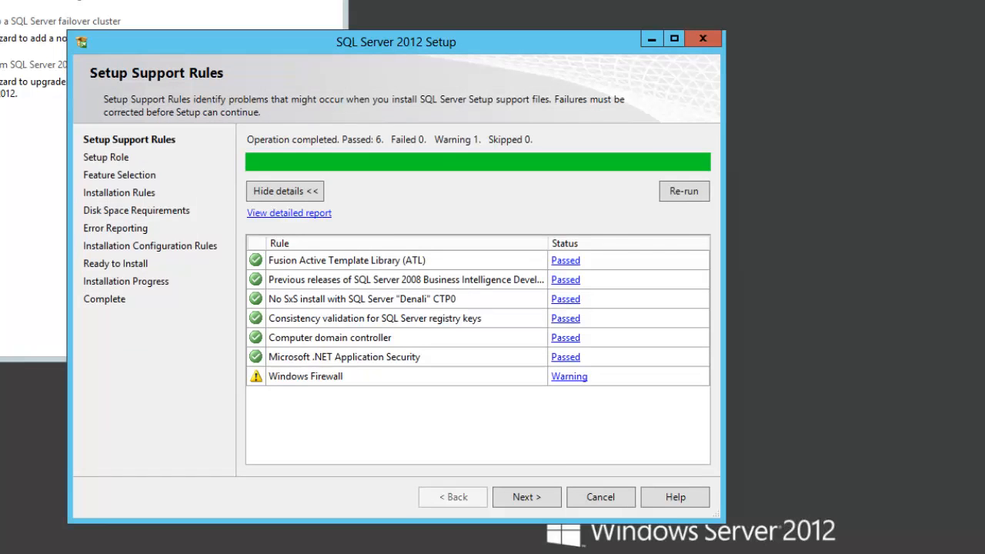
{"action": "mouse_move", "coordinate": [545, 443]}
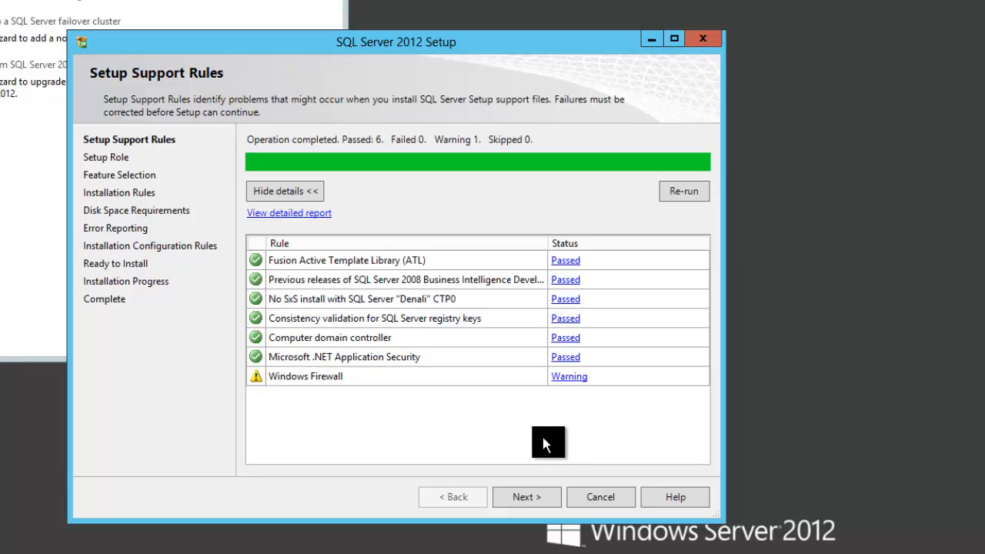
{"action": "mouse_move", "coordinate": [530, 539]}
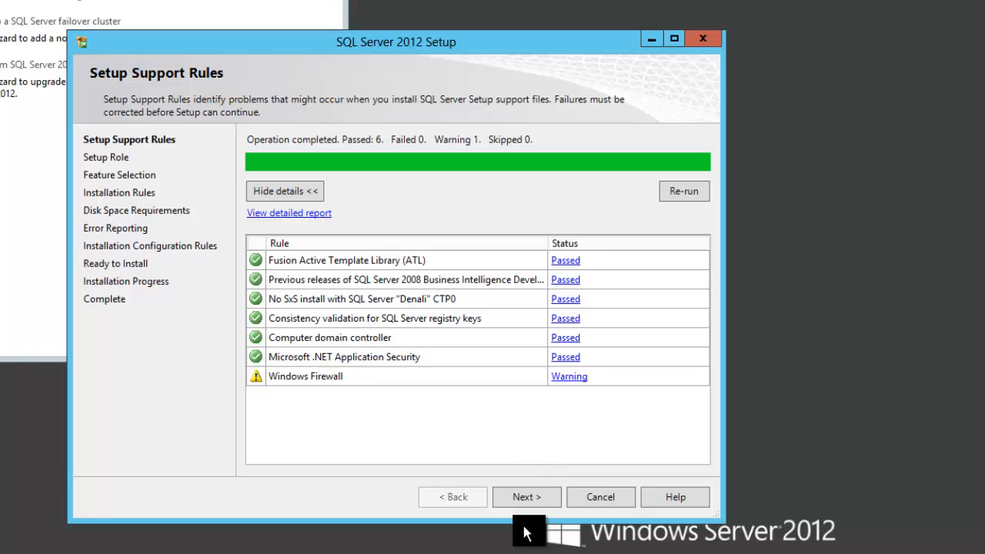
{"action": "mouse_move", "coordinate": [536, 499]}
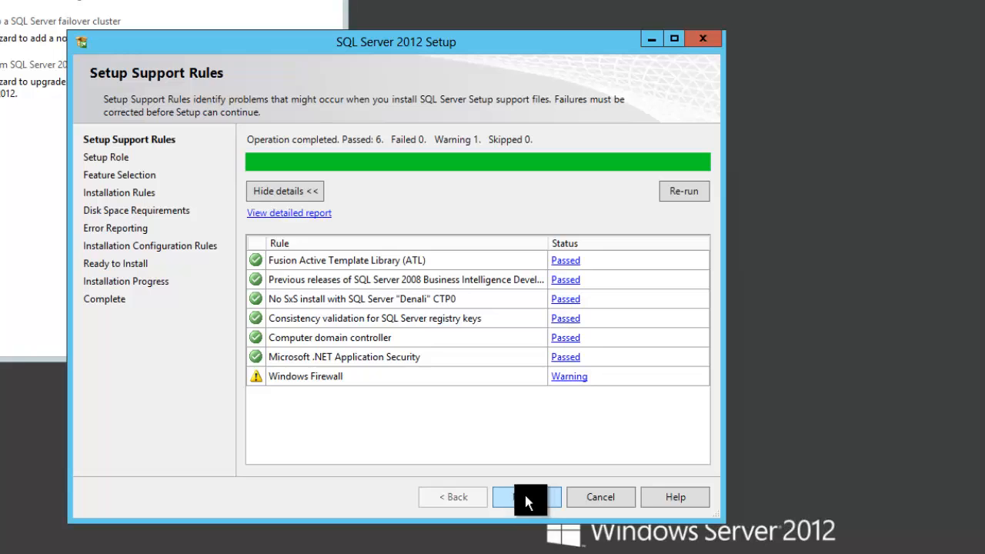
Accept the support rules result (6 passed, 1 firewall warning) to reach Setup Role
{"action": "left_click", "coordinate": [527, 497]}
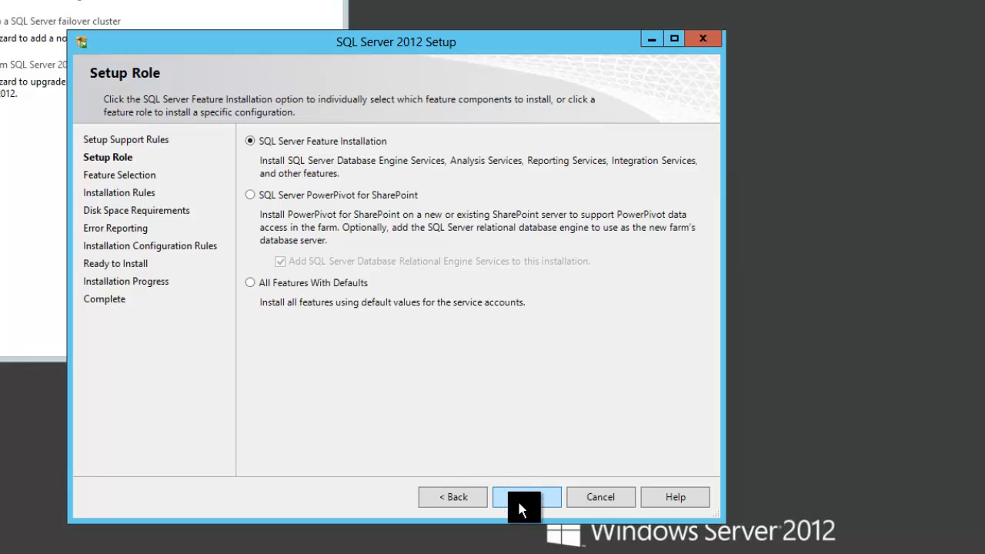
Keep SQL Server Feature Installation and tick Reporting Services - SharePoint plus its SharePoint Products add-in
{"action": "left_click", "coordinate": [526, 497]}
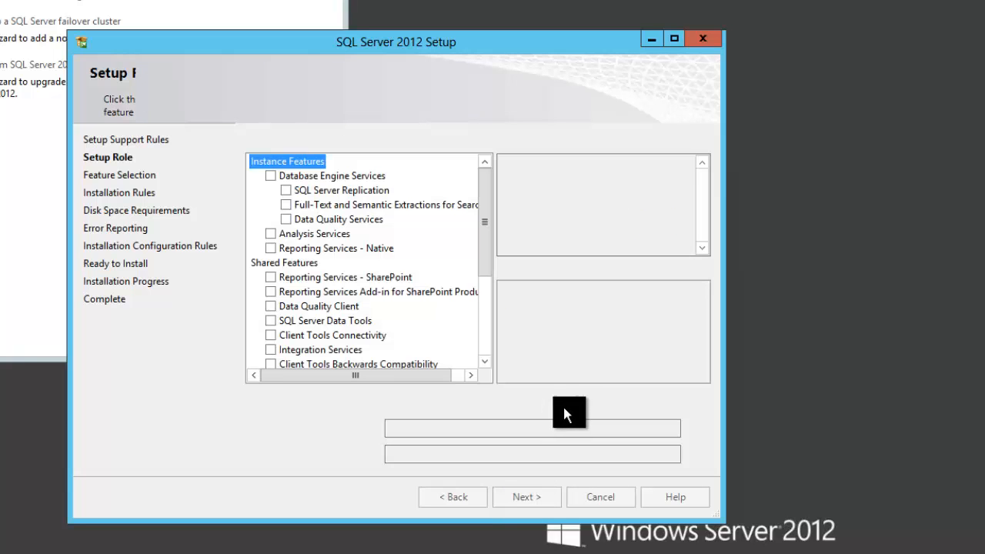
{"action": "left_click", "coordinate": [527, 496]}
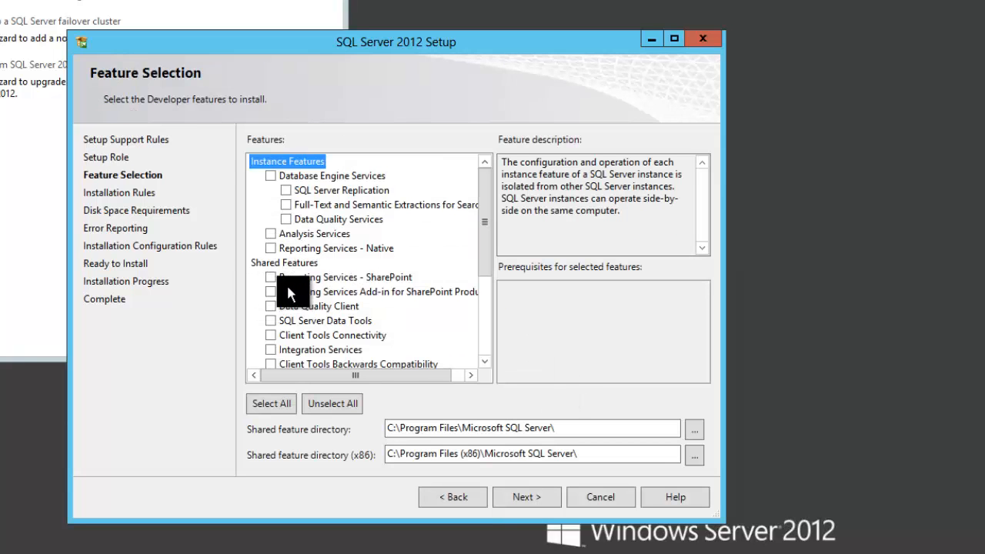
{"action": "left_click", "coordinate": [271, 277]}
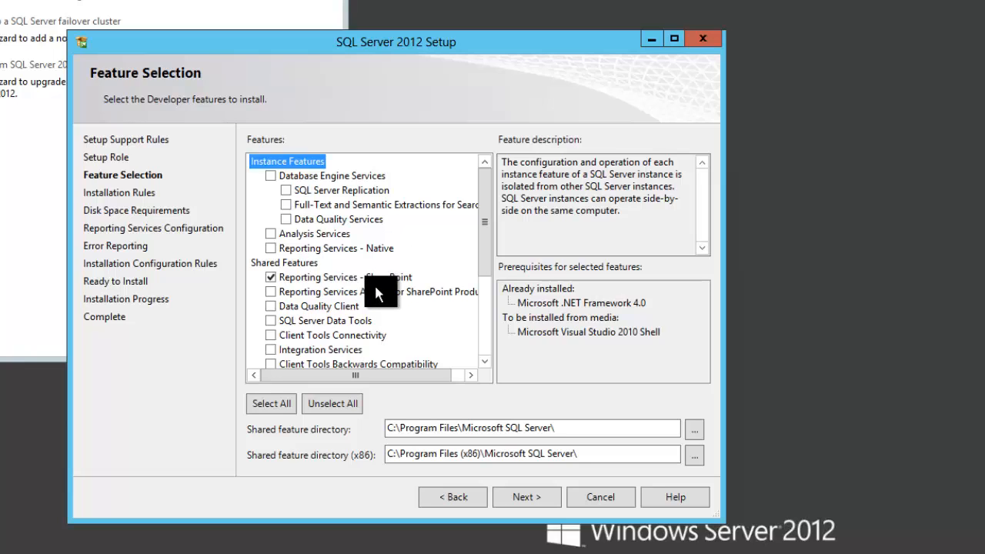
{"action": "mouse_move", "coordinate": [270, 302]}
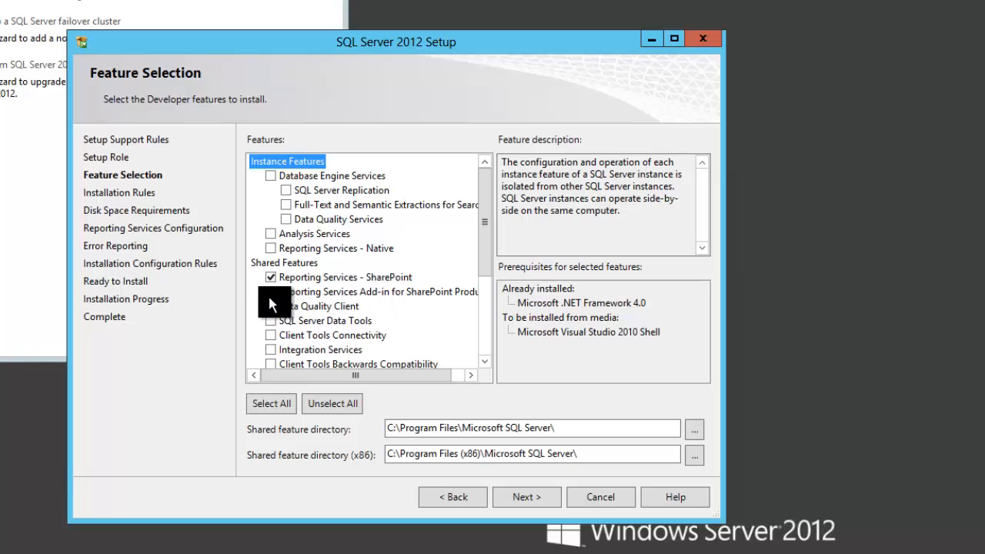
{"action": "left_click", "coordinate": [270, 293]}
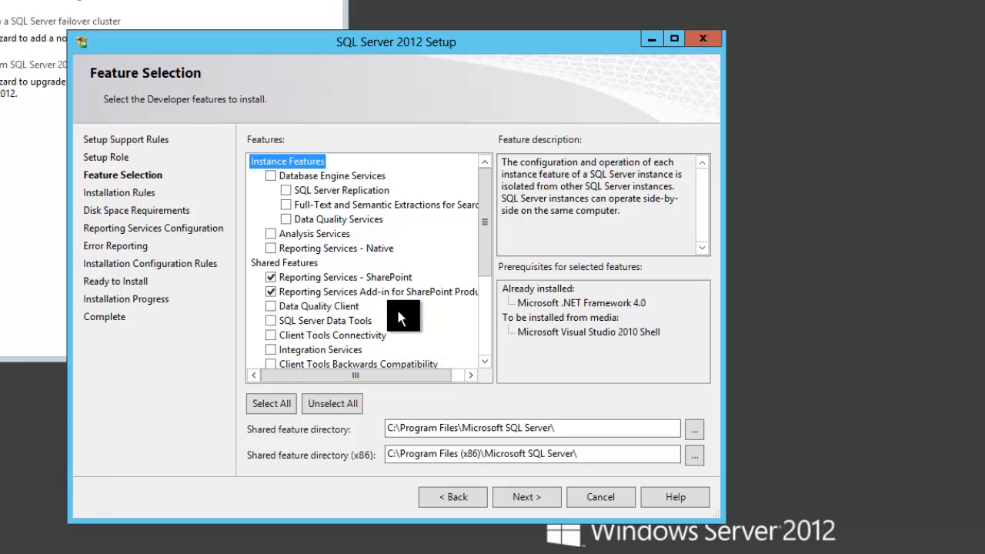
{"action": "mouse_move", "coordinate": [437, 314]}
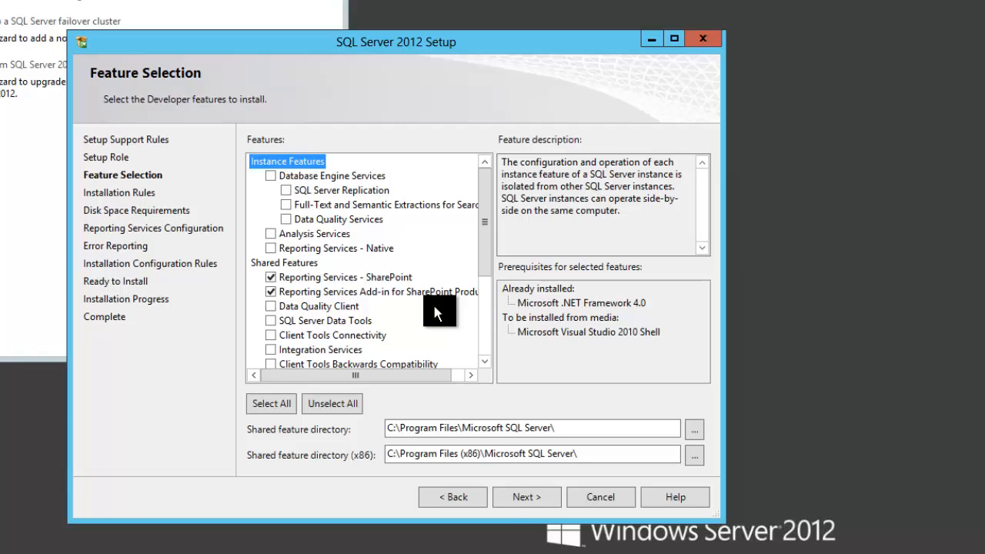
{"action": "mouse_move", "coordinate": [339, 400]}
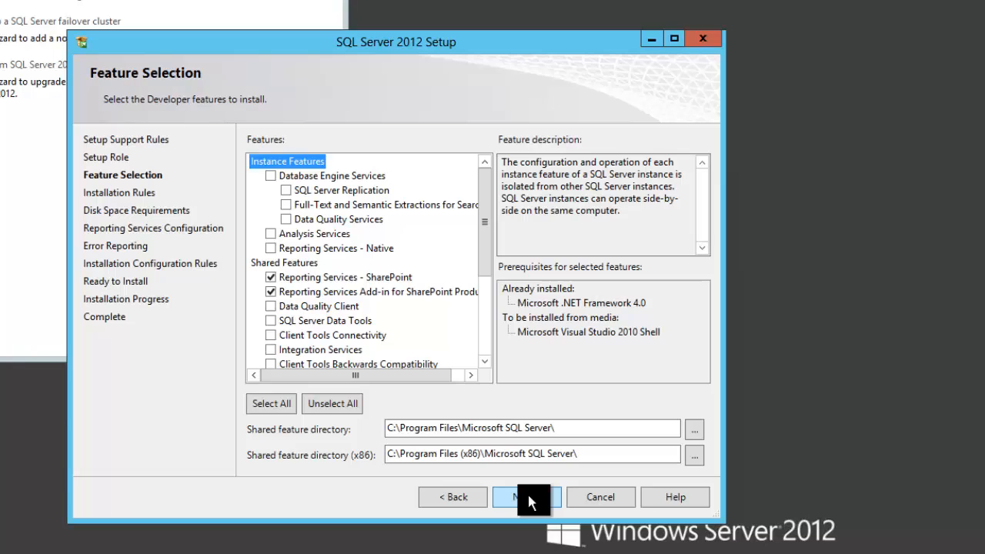
Advance with the two Reporting Services features through Installation Rules and Installation Configuration Rules, all passing
{"action": "left_click", "coordinate": [526, 497]}
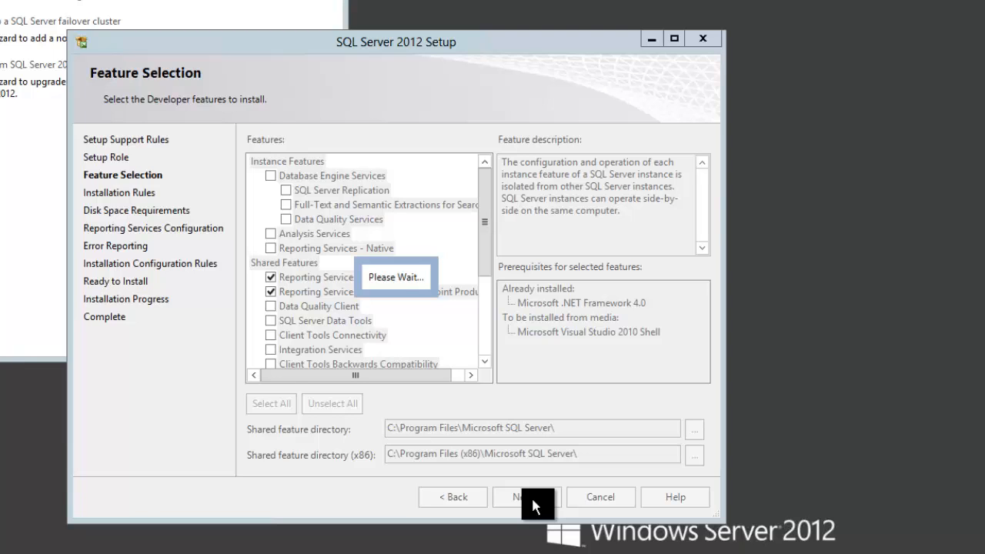
{"action": "left_click", "coordinate": [527, 496]}
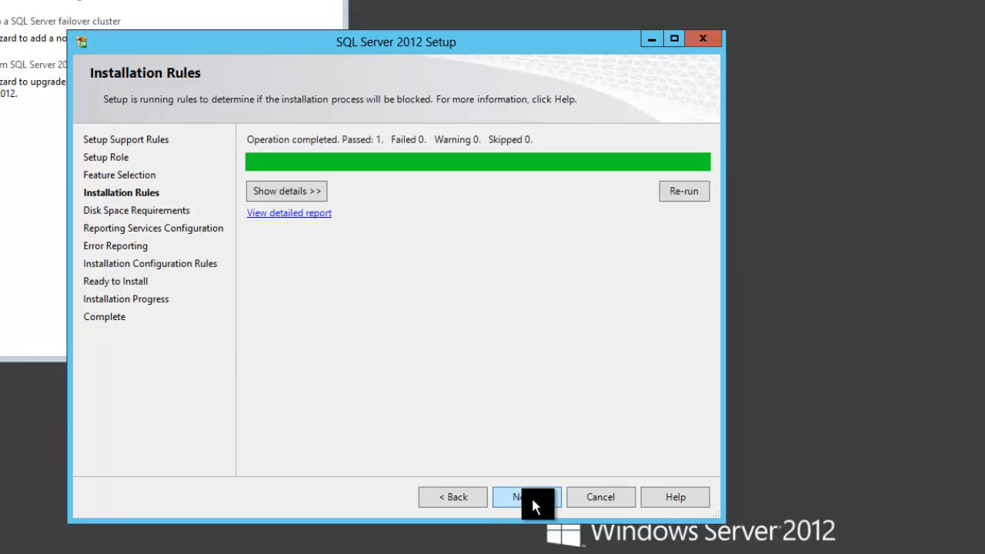
{"action": "left_click", "coordinate": [526, 498]}
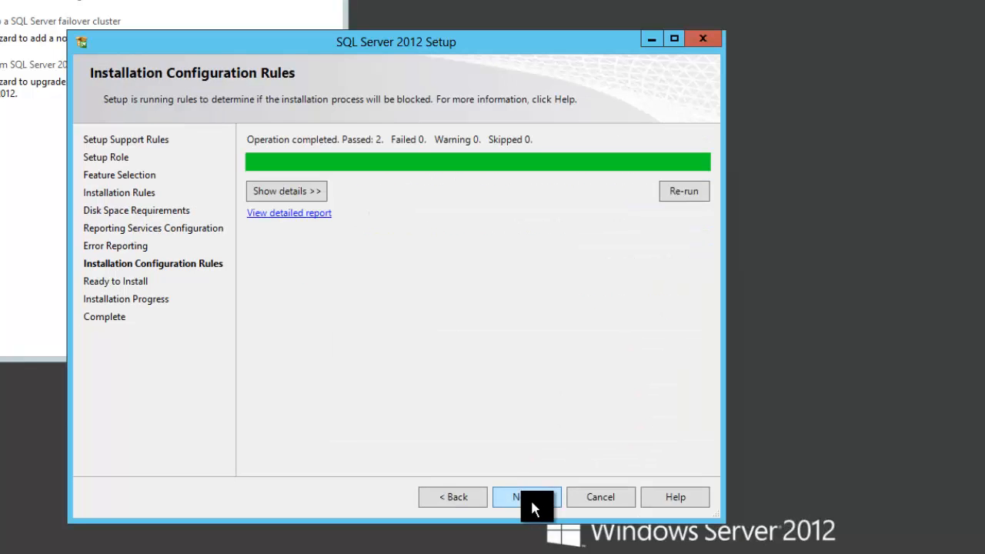
{"action": "left_click", "coordinate": [526, 497]}
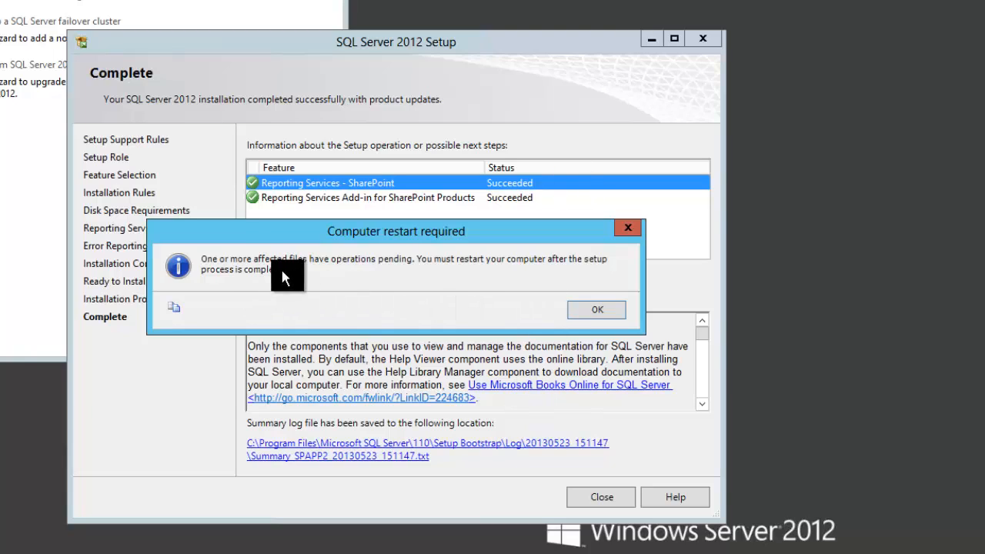
{"action": "mouse_move", "coordinate": [412, 305]}
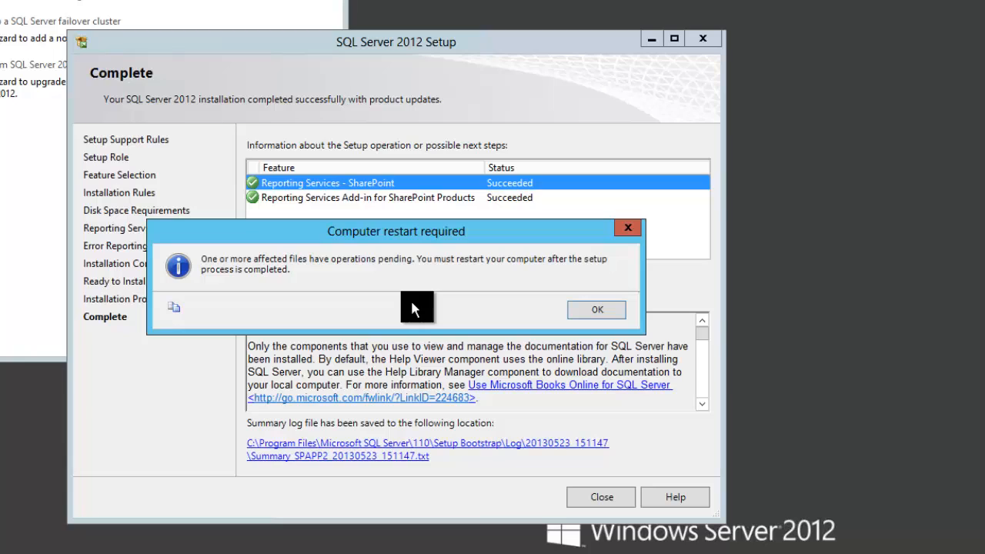
{"action": "mouse_move", "coordinate": [425, 334]}
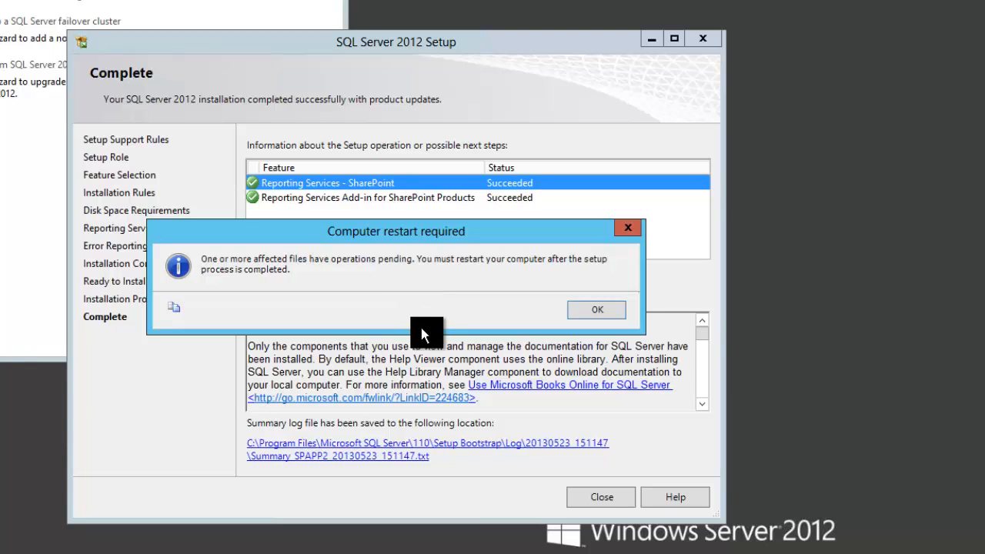